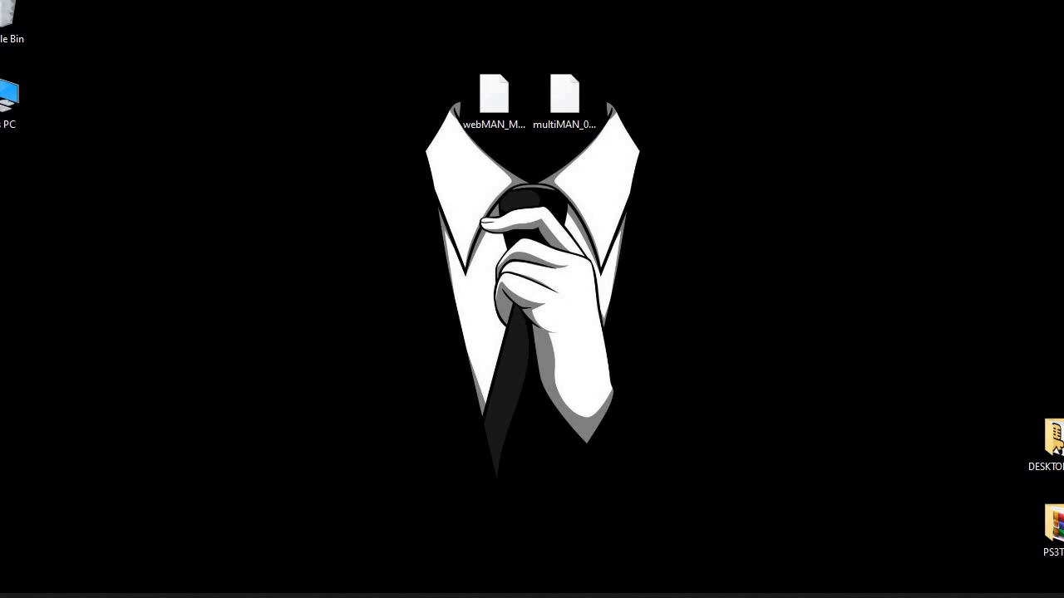
pyautogui.moveTo(578, 224)
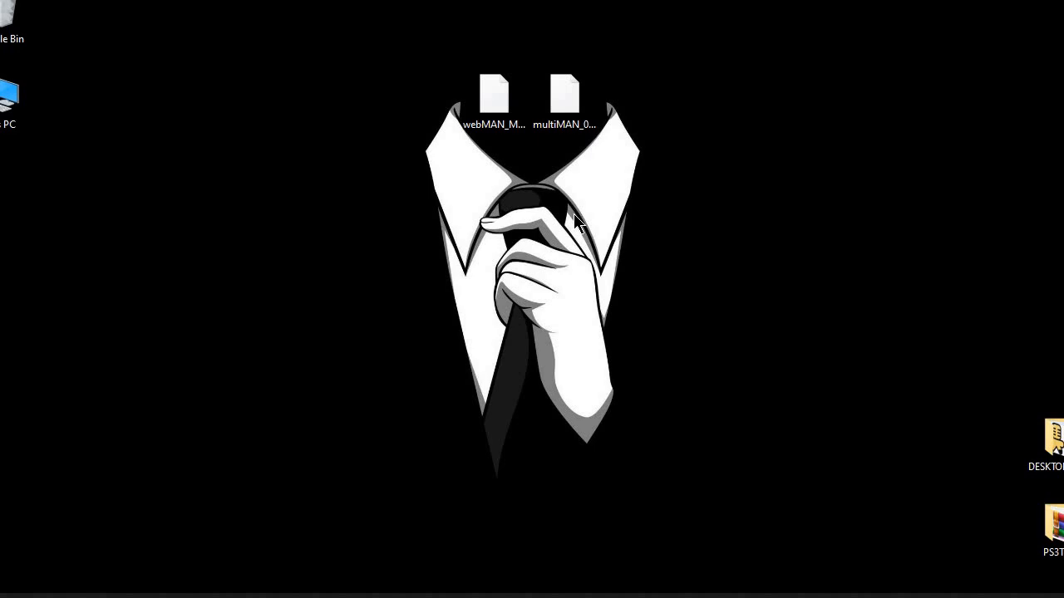
# Step: Select the webMAN MOD installer PKG file on the desktop
pyautogui.click(570, 89)
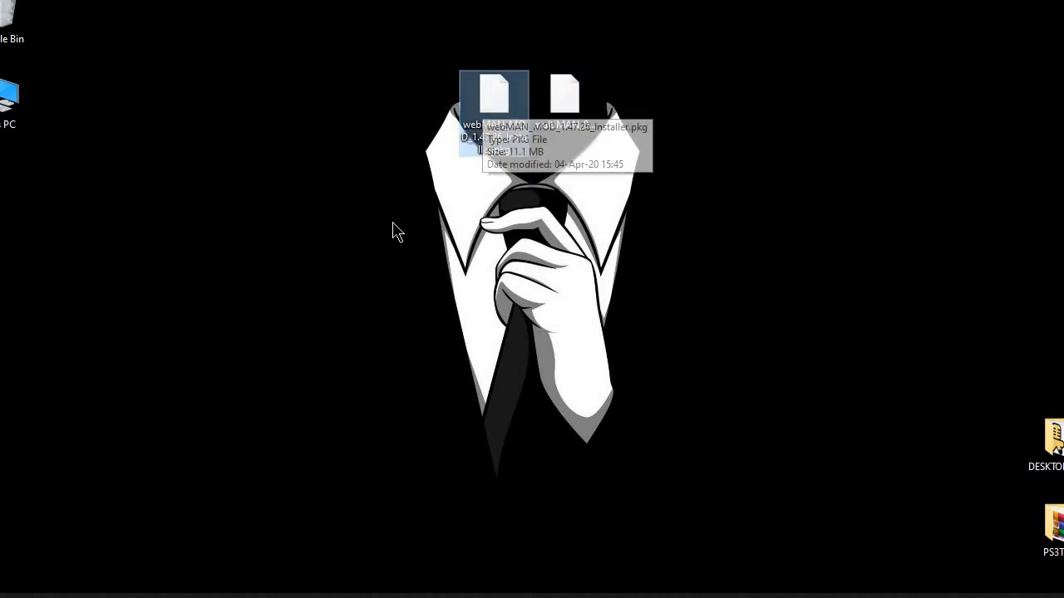
pyautogui.moveTo(690, 93)
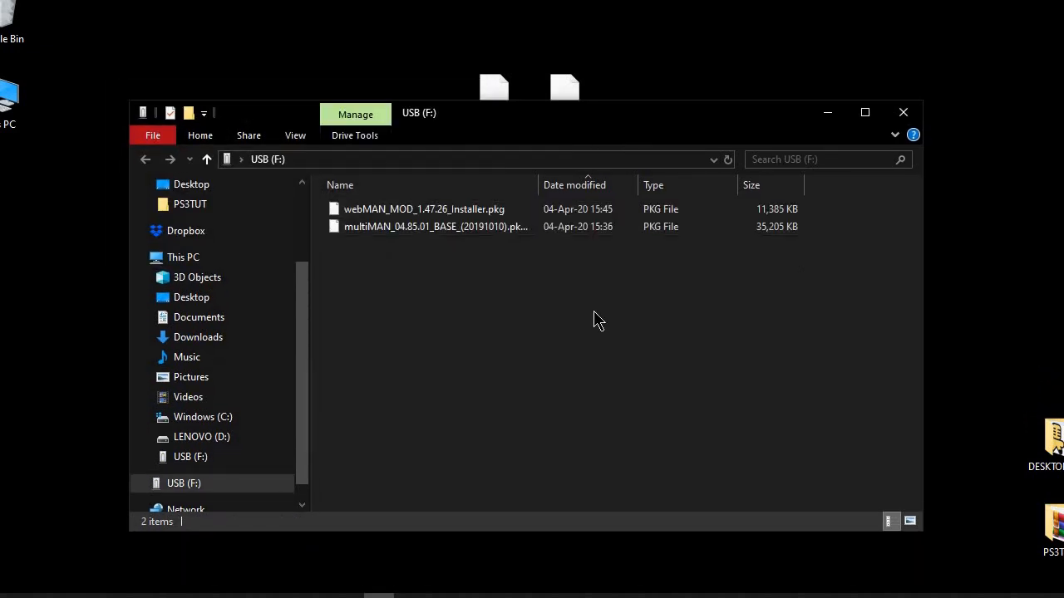
# Step: Refresh the USB drive's file listing, then safely eject the USB Mass Storage Device
pyautogui.rightClick(599, 320)
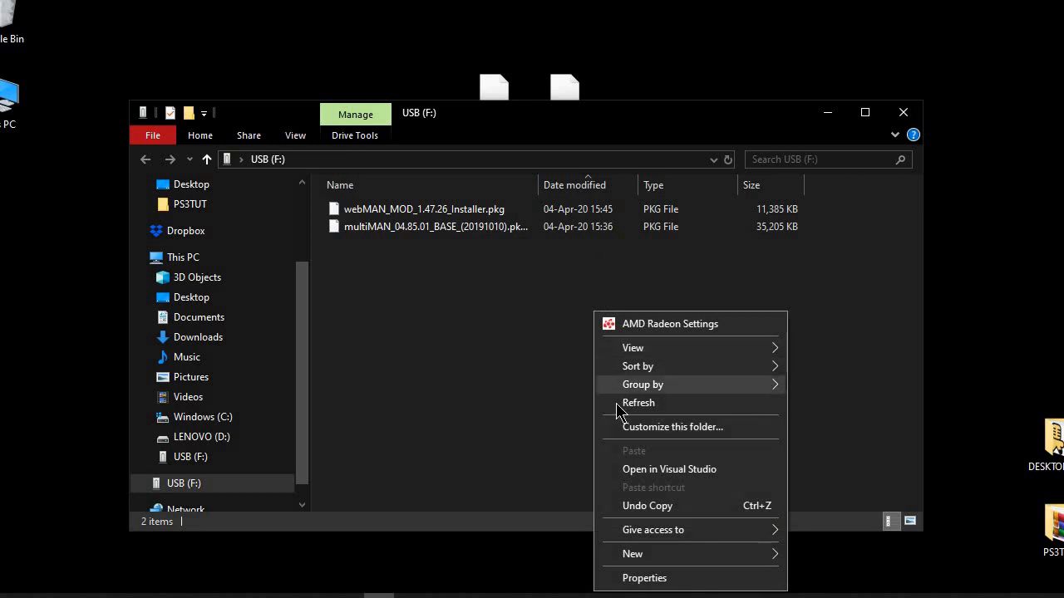
pyautogui.click(639, 403)
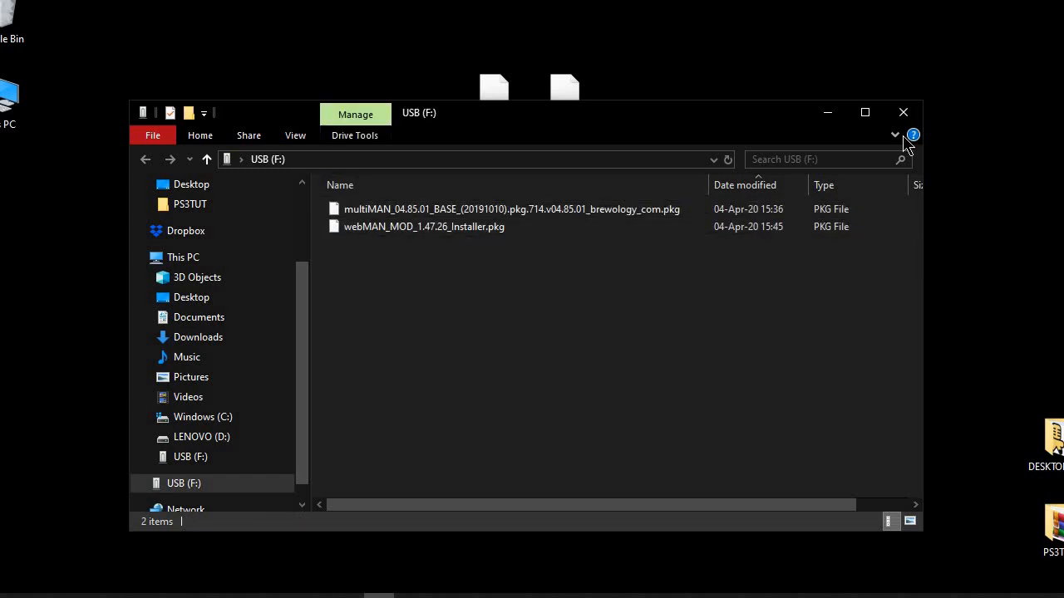
pyautogui.moveTo(582, 219)
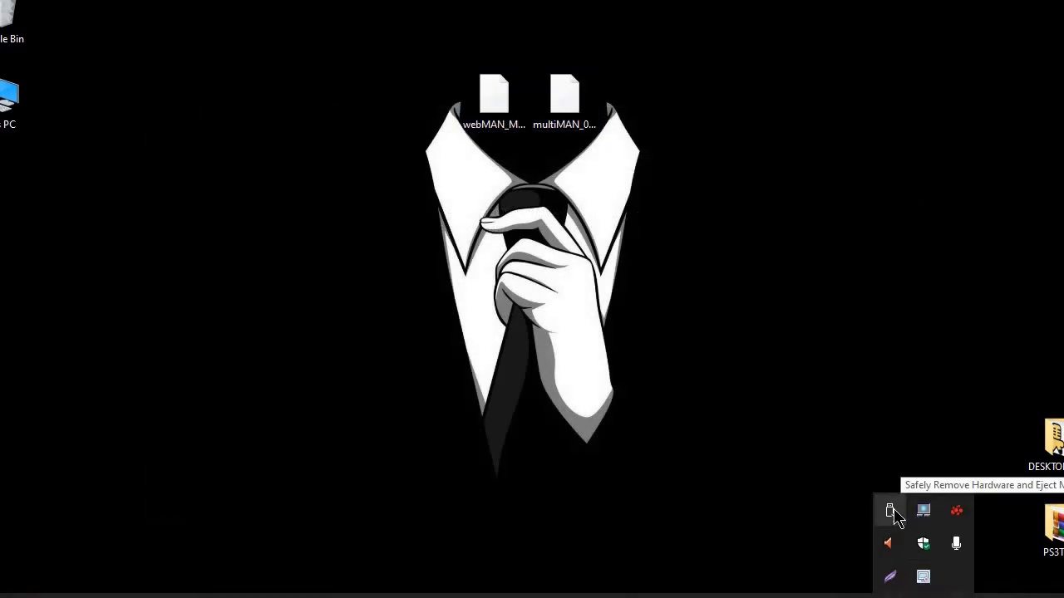
pyautogui.click(890, 511)
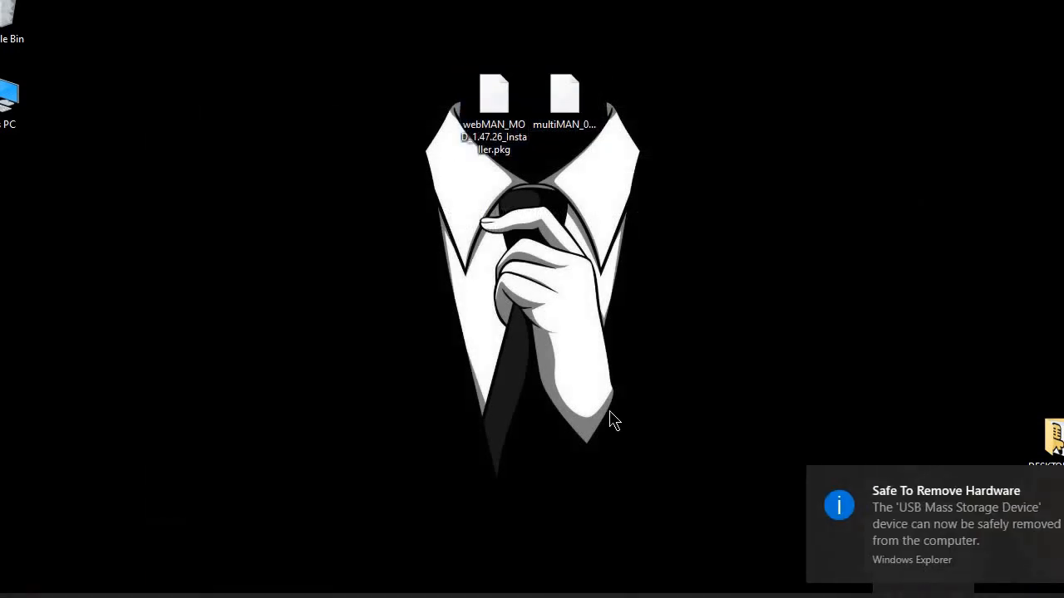
pyautogui.moveTo(791, 245)
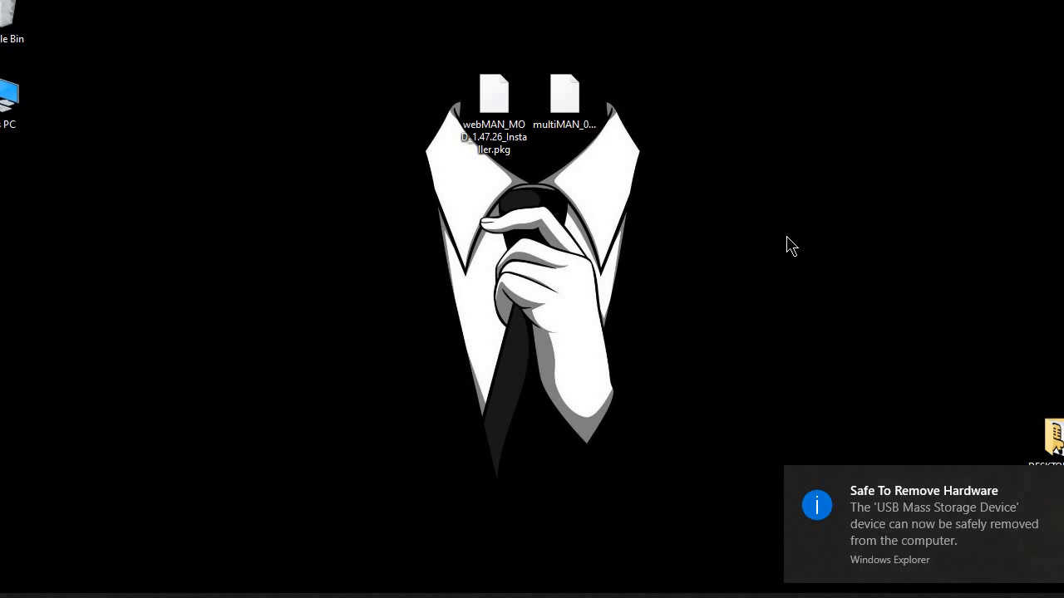
pyautogui.moveTo(766, 245)
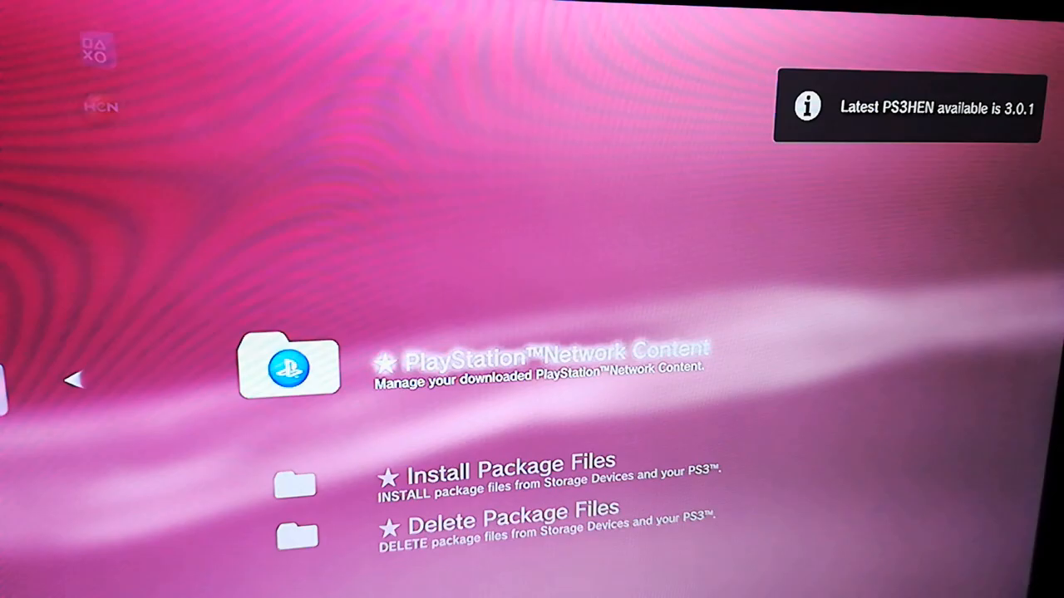
# Step: Choose Install Package Files in PS3HEN's Package Manager
pyautogui.click(293, 368)
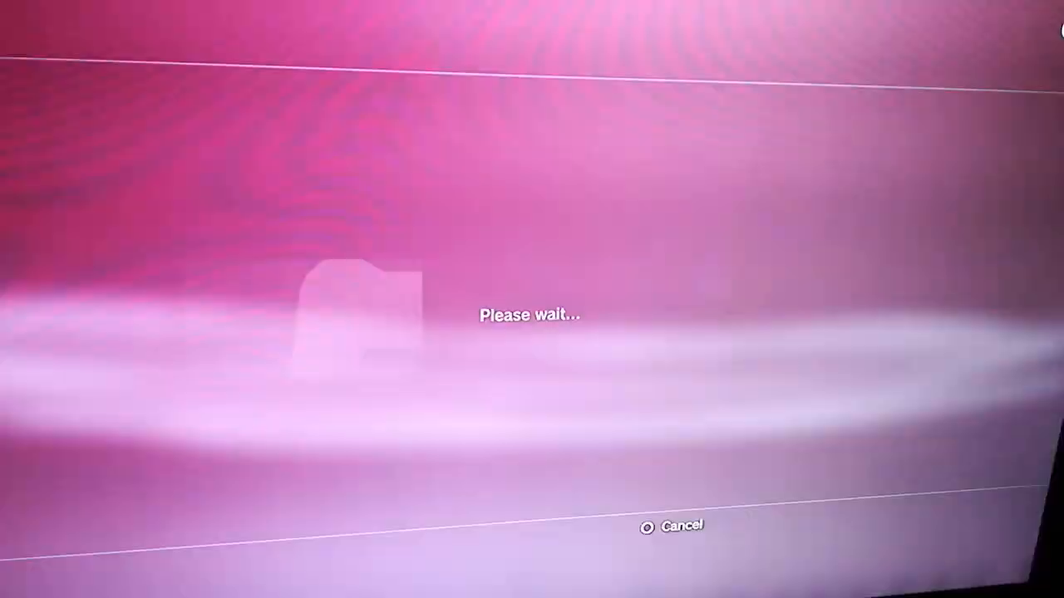